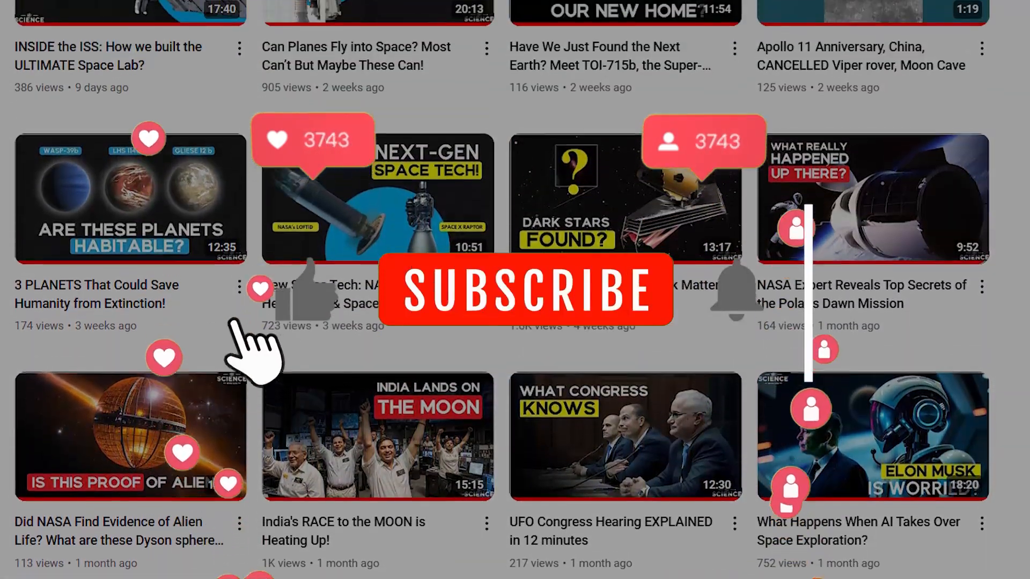
# Subscribe to the space science channel so the button turns grey and reads SUBSCRIBED.
pyautogui.click(526, 290)
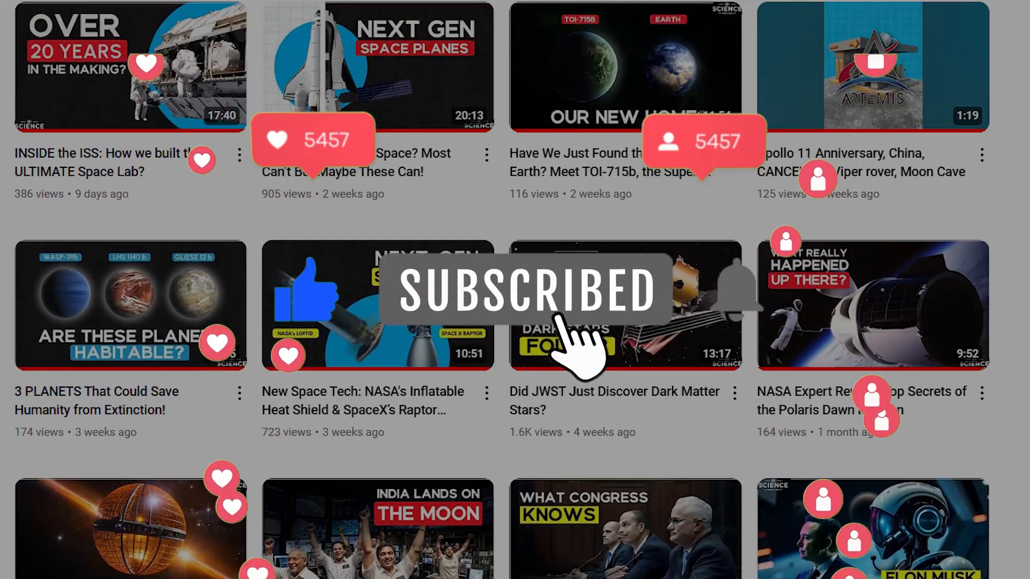